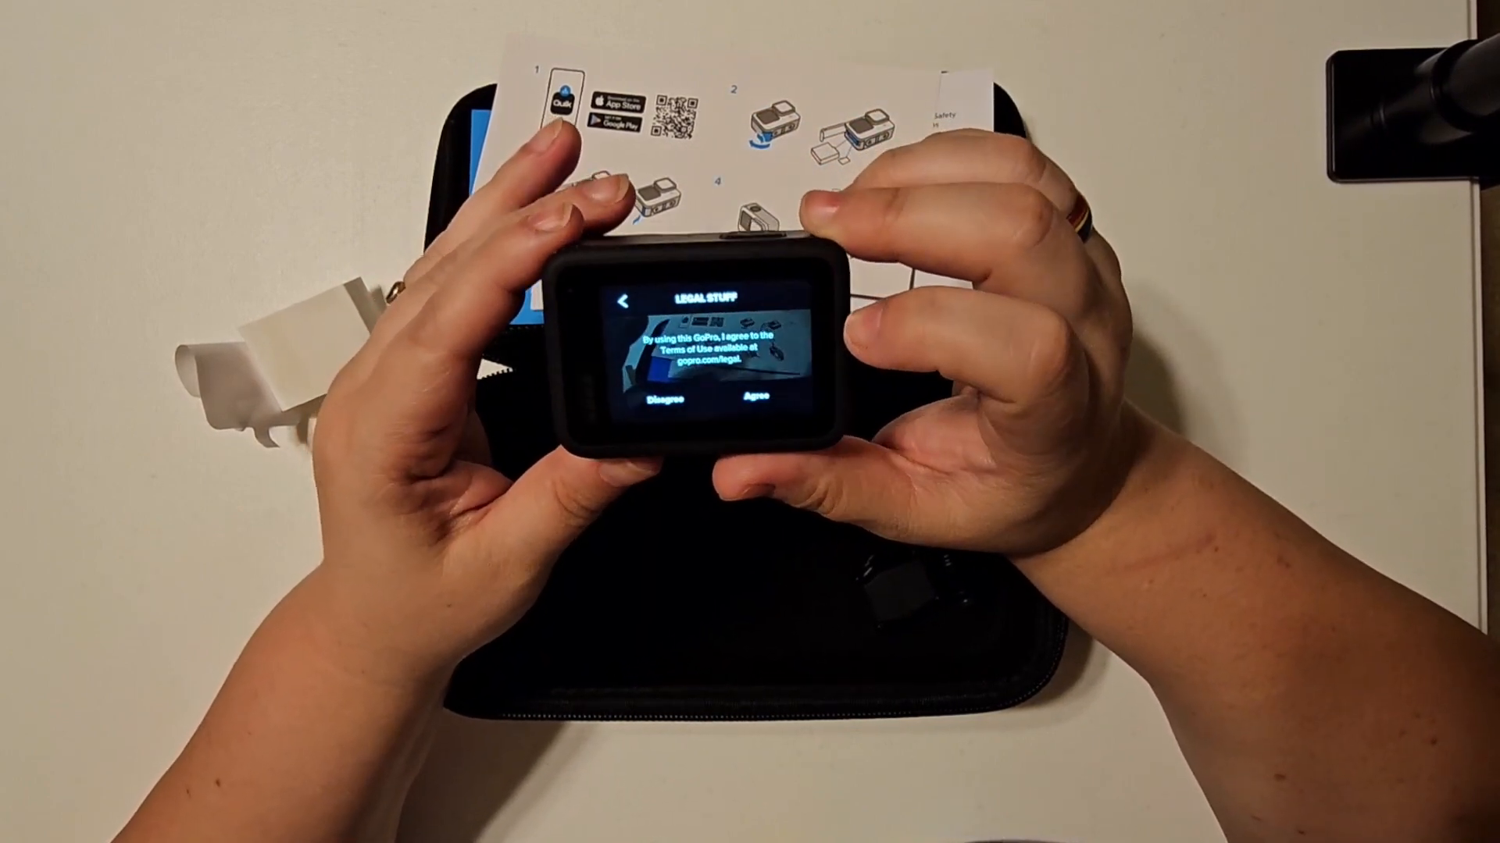
pyautogui.click(754, 395)
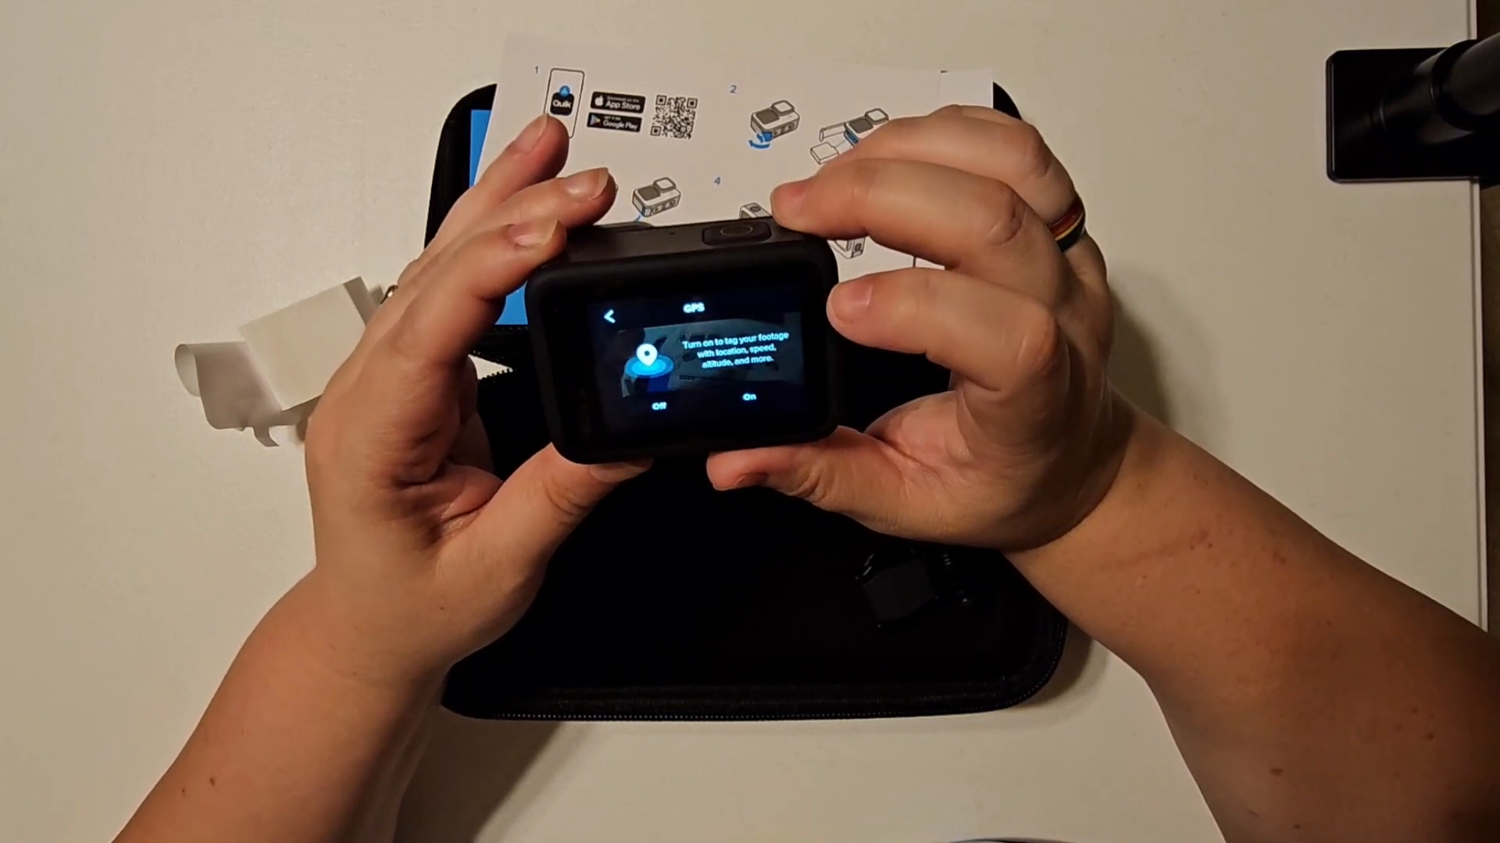